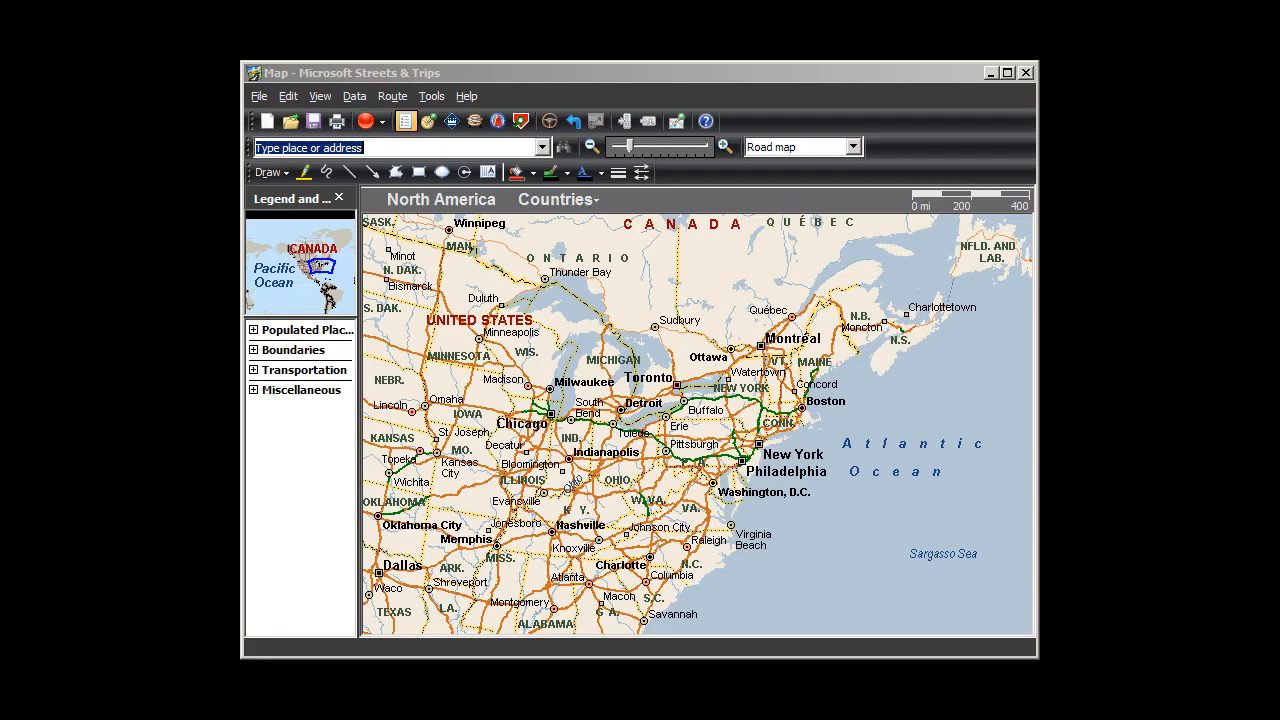
{"action": "mouse_move", "coordinate": [868, 418]}
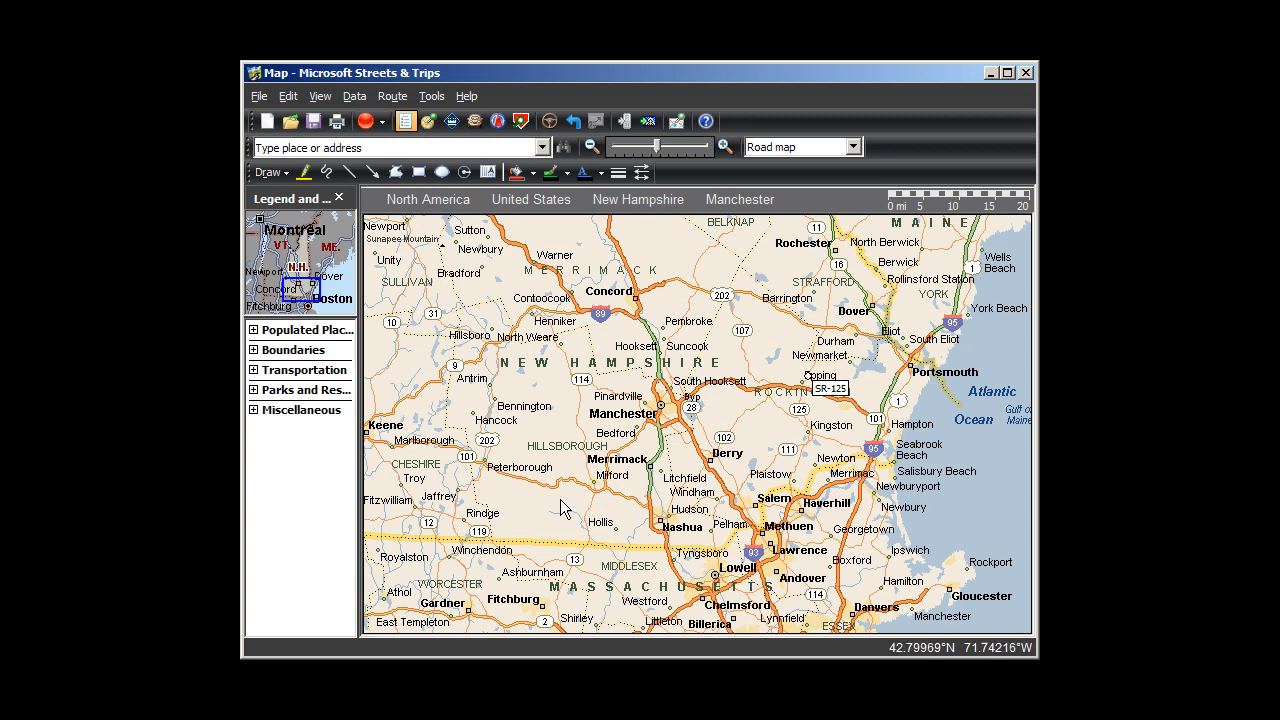
{"action": "right_click", "coordinate": [564, 508]}
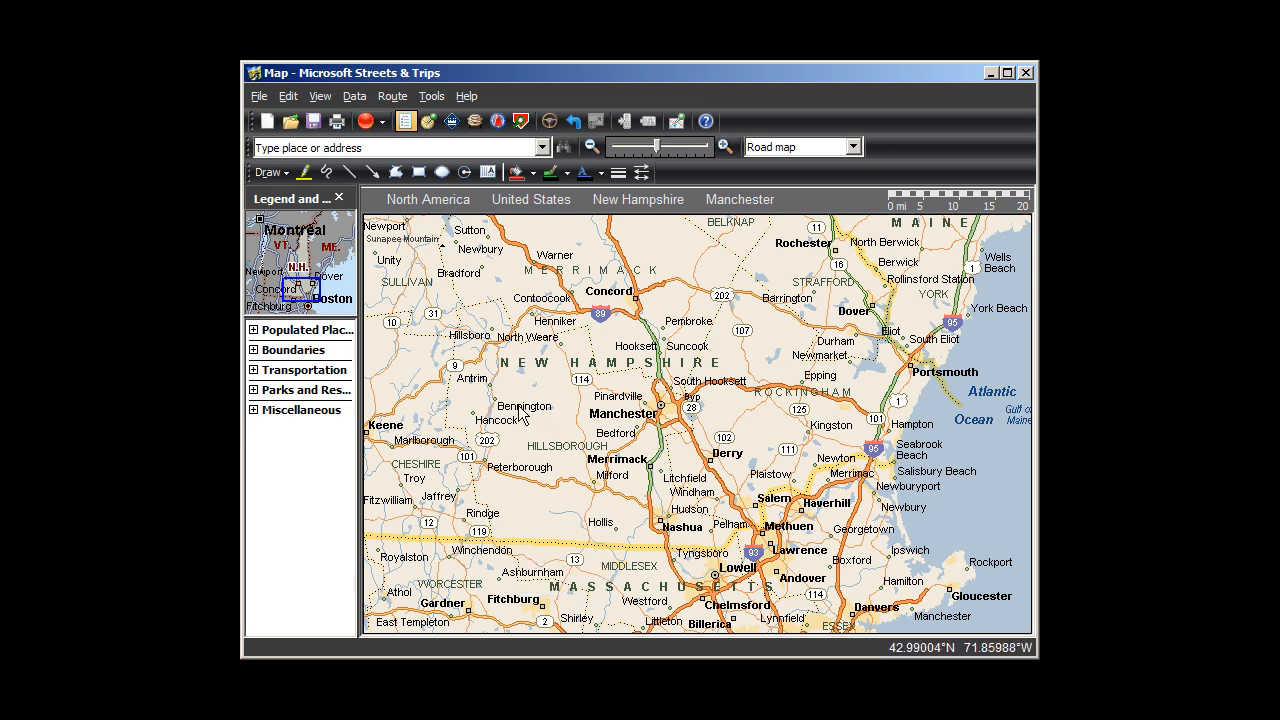
Zoom to Bennington via its right-click menu, showing local roads with Antrim and Hancock nearby
{"action": "right_click", "coordinate": [520, 406]}
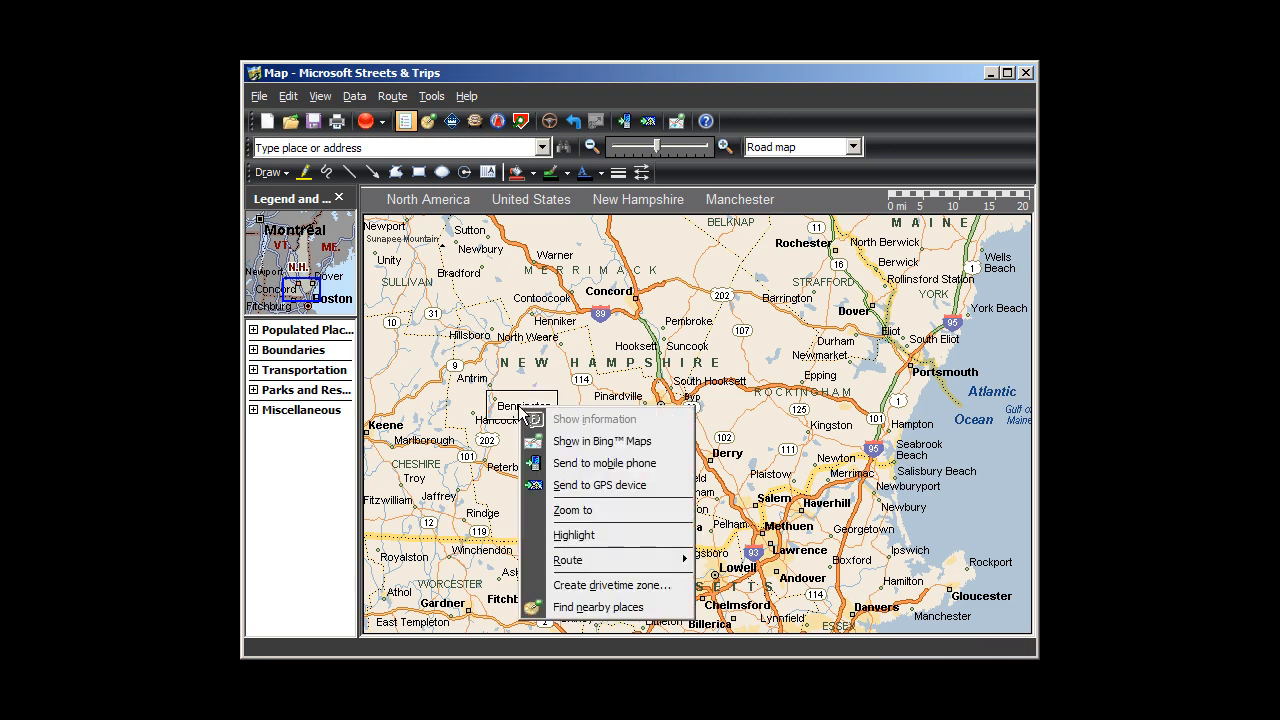
{"action": "mouse_move", "coordinate": [580, 510]}
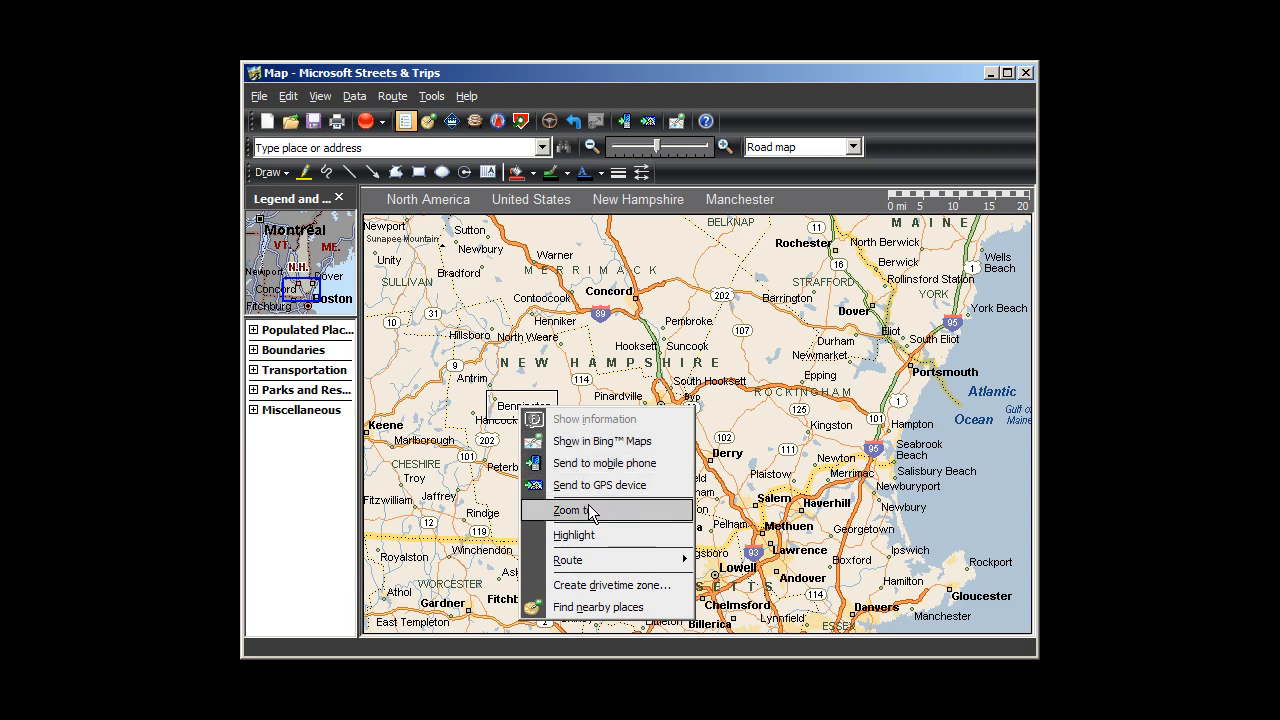
{"action": "left_click", "coordinate": [576, 510]}
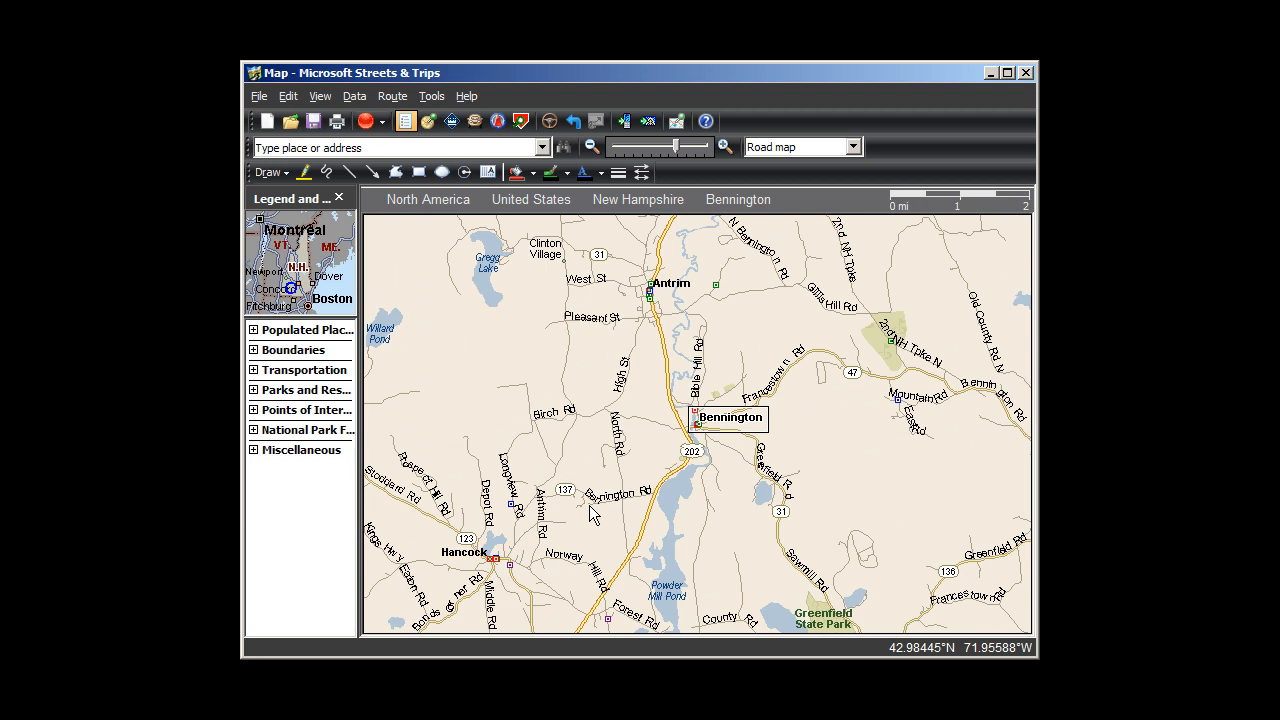
{"action": "mouse_move", "coordinate": [744, 176]}
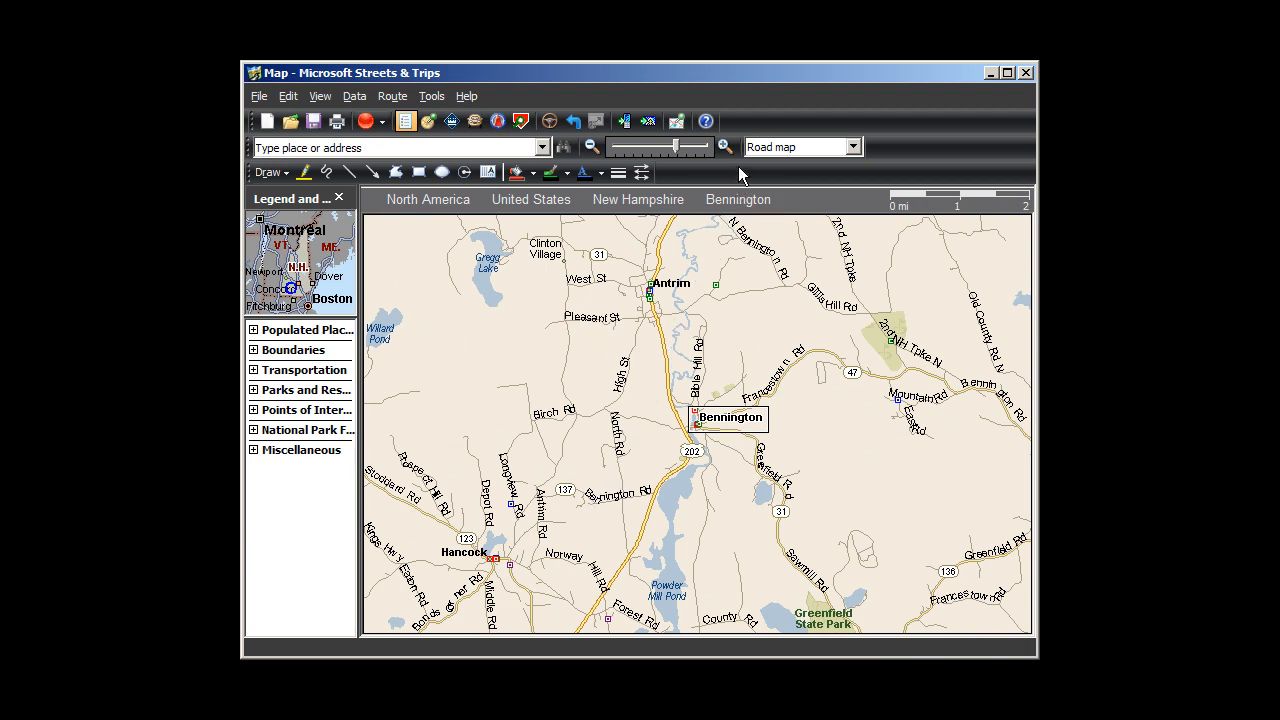
Zoom out with the toolbar slider, then nudge it to a regional southwestern New Hampshire view
{"action": "left_click", "coordinate": [724, 148]}
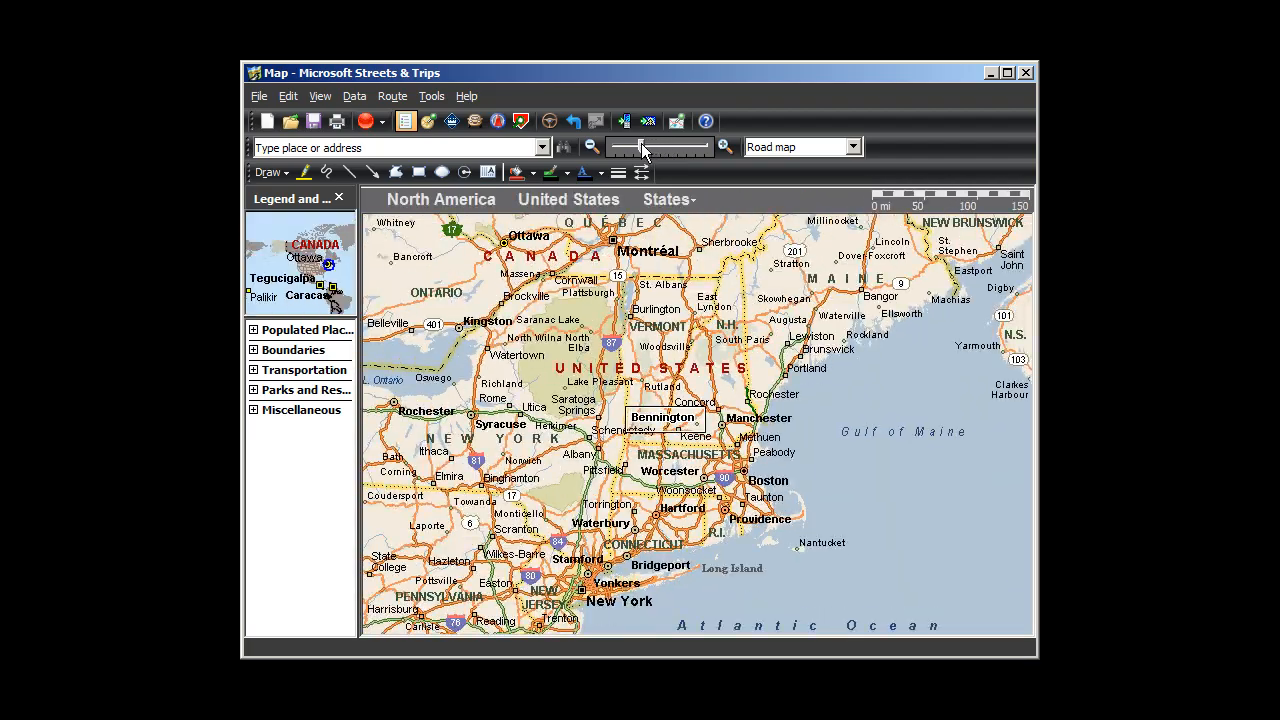
{"action": "left_click_drag", "start_coordinate": [640, 148], "coordinate": [664, 148]}
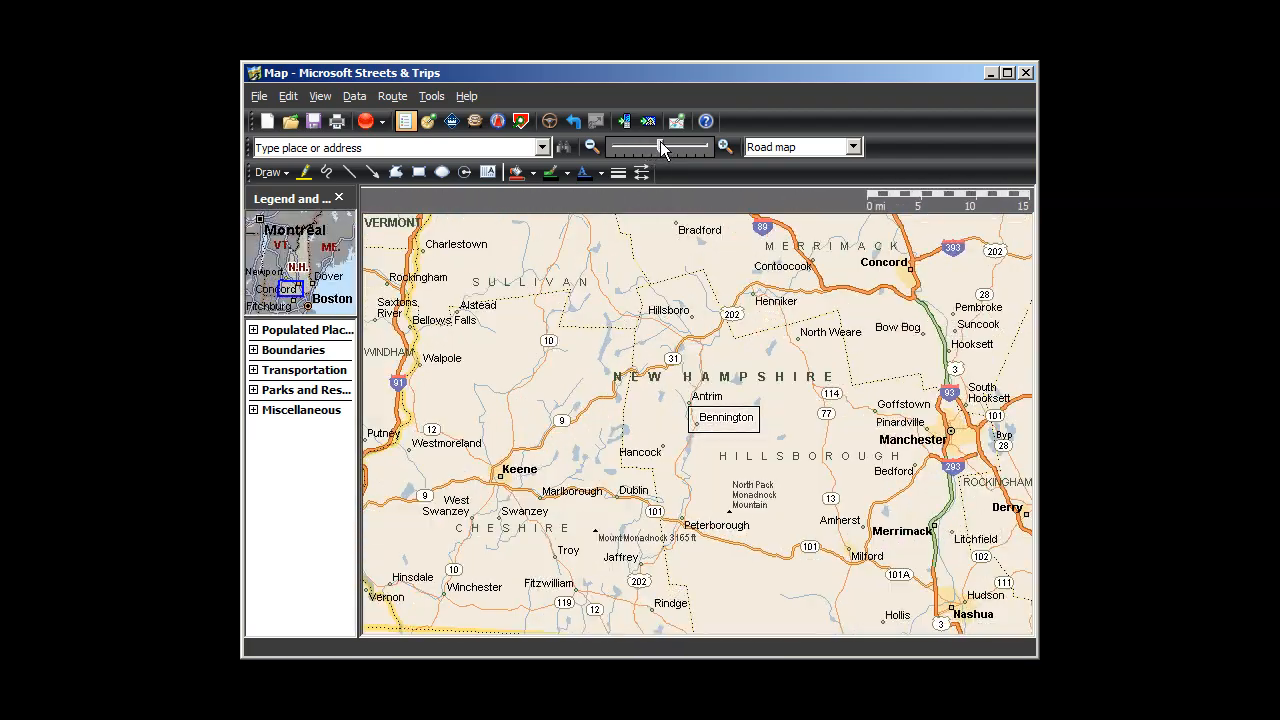